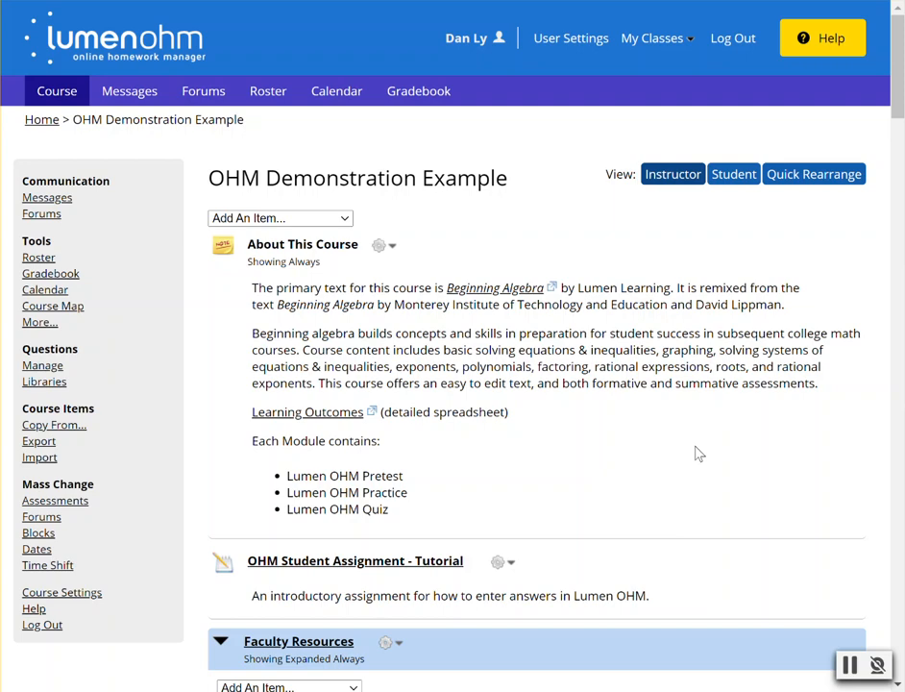
# Step: Open the MA112 Pretest settings and scroll to the enabled Practice mode option
pyautogui.scroll(-3)
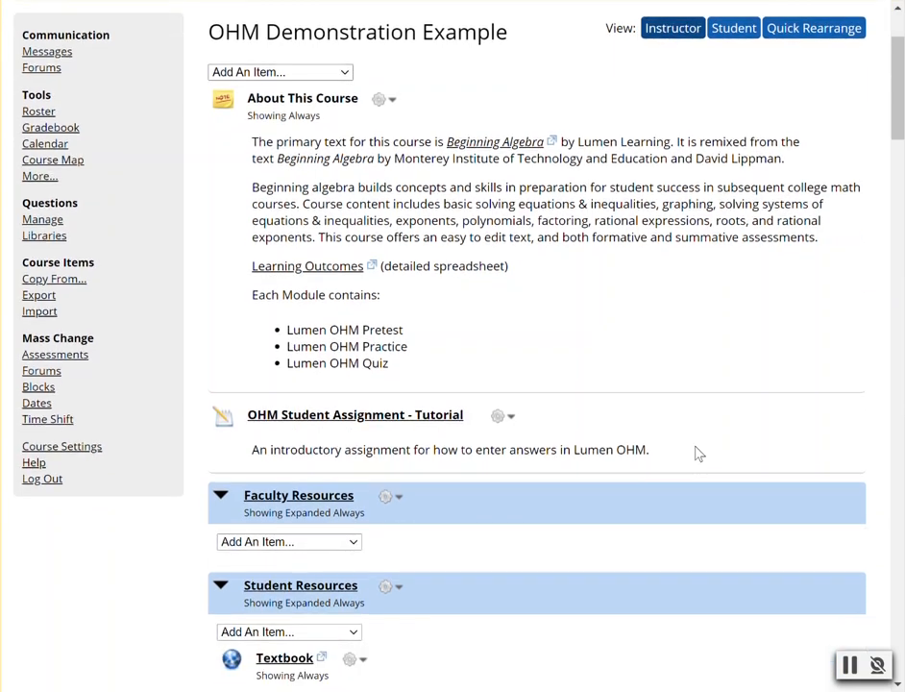
pyautogui.scroll(-3)
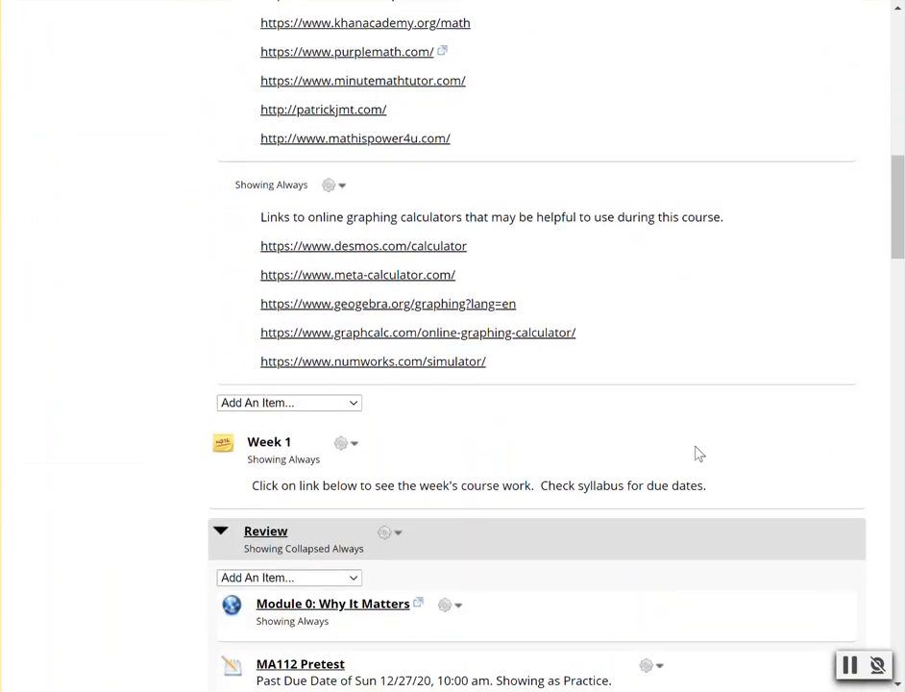
pyautogui.scroll(-3)
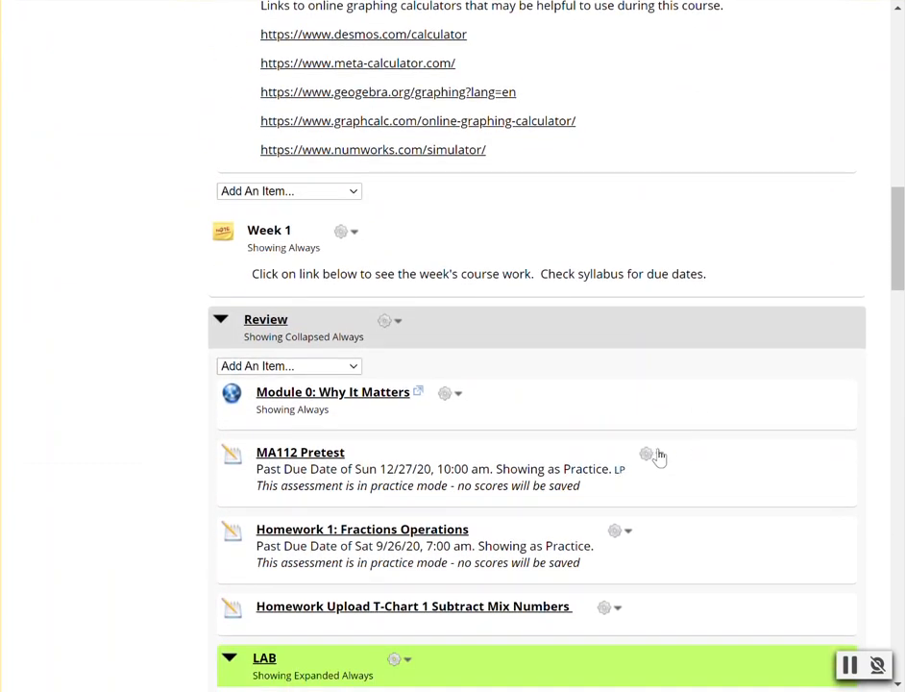
pyautogui.click(648, 454)
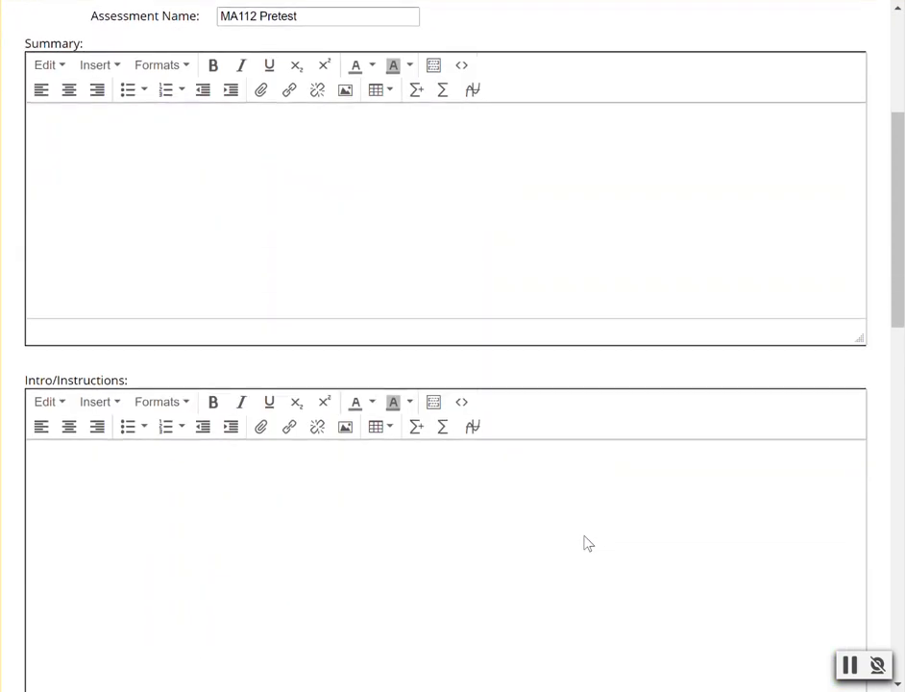
pyautogui.scroll(-3)
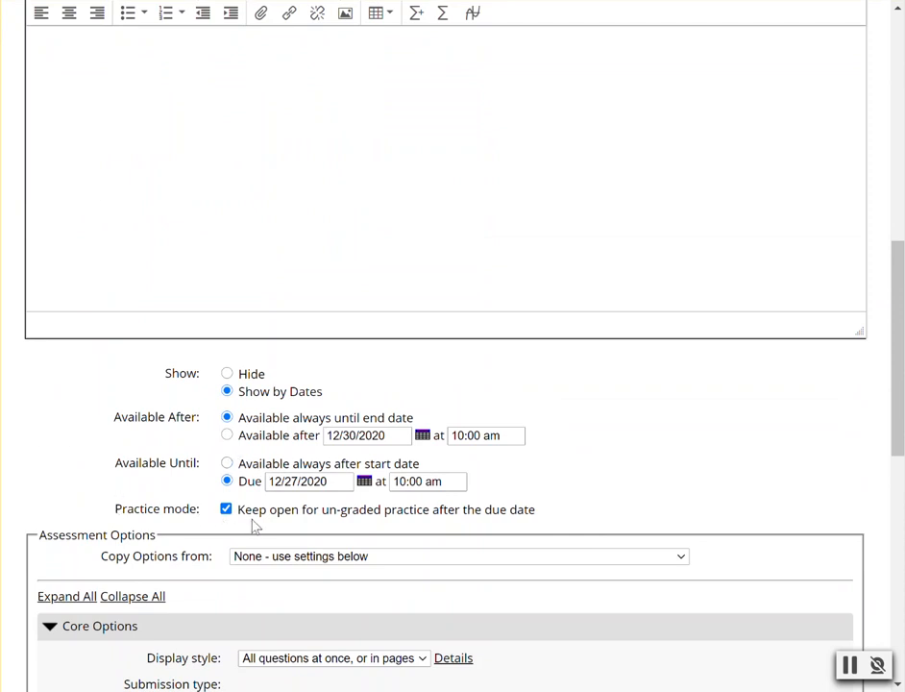
pyautogui.moveTo(450, 519)
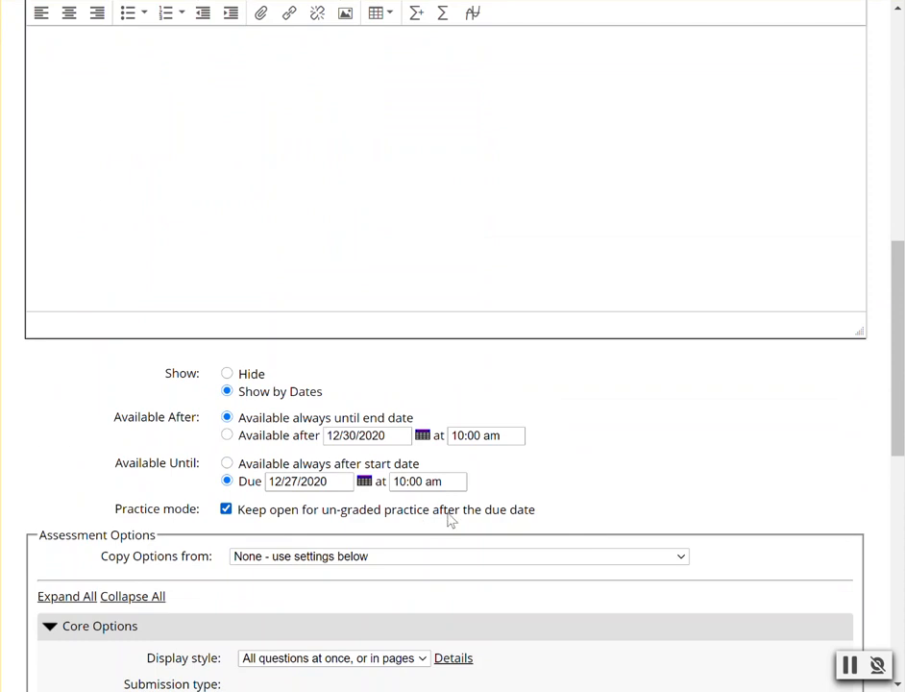
pyautogui.moveTo(559, 522)
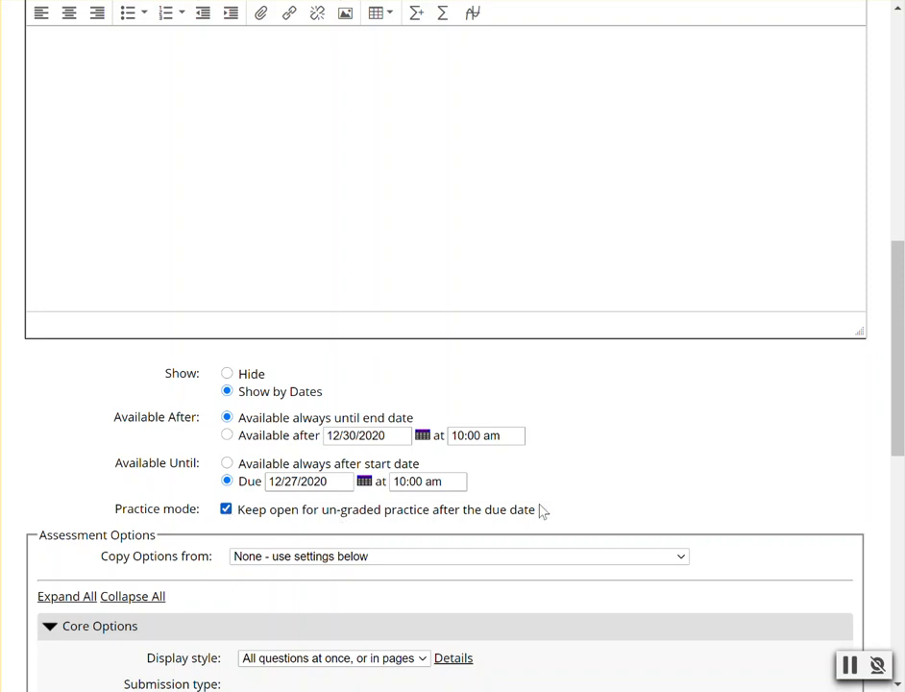
pyautogui.moveTo(685, 505)
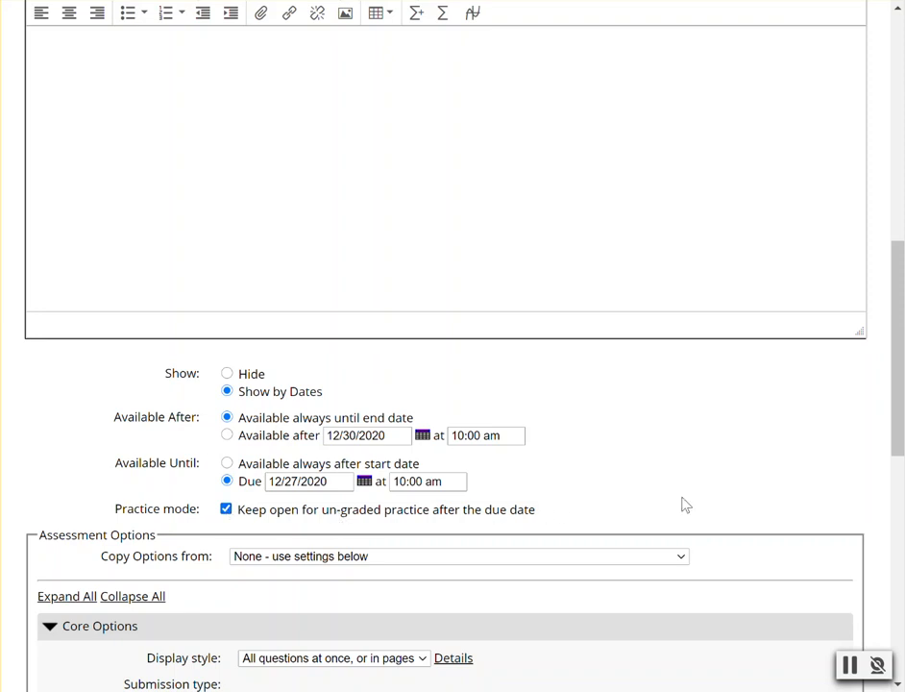
# Step: Save the MA112 Pretest settings changes
pyautogui.scroll(-3)
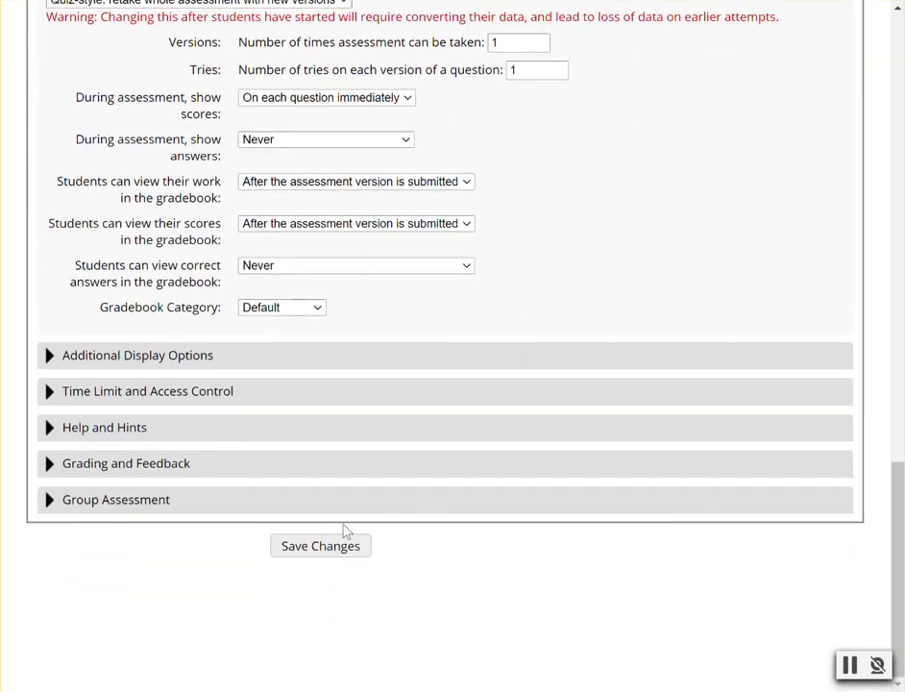
pyautogui.click(320, 545)
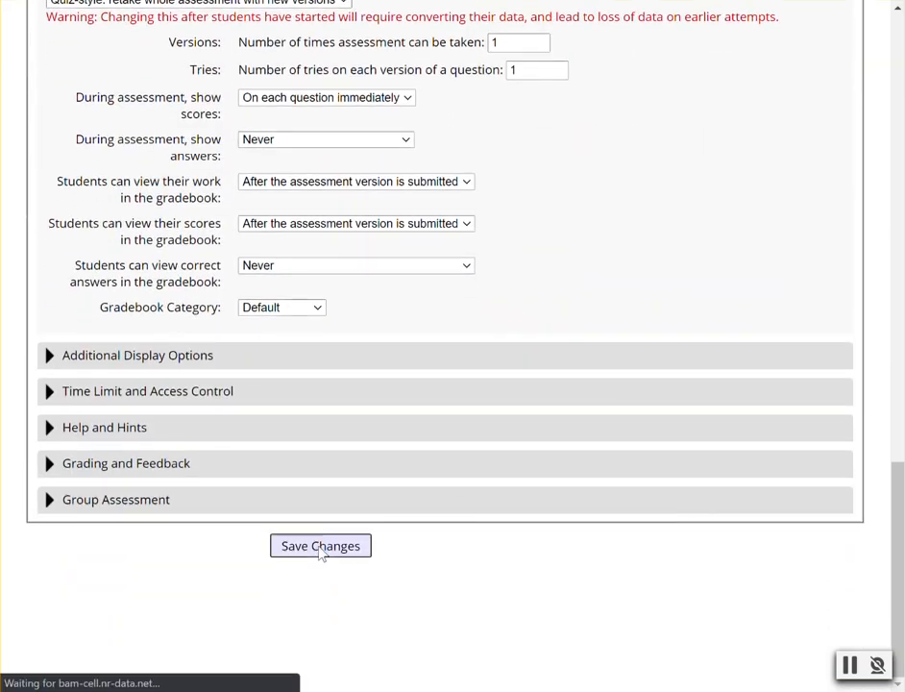
pyautogui.click(321, 546)
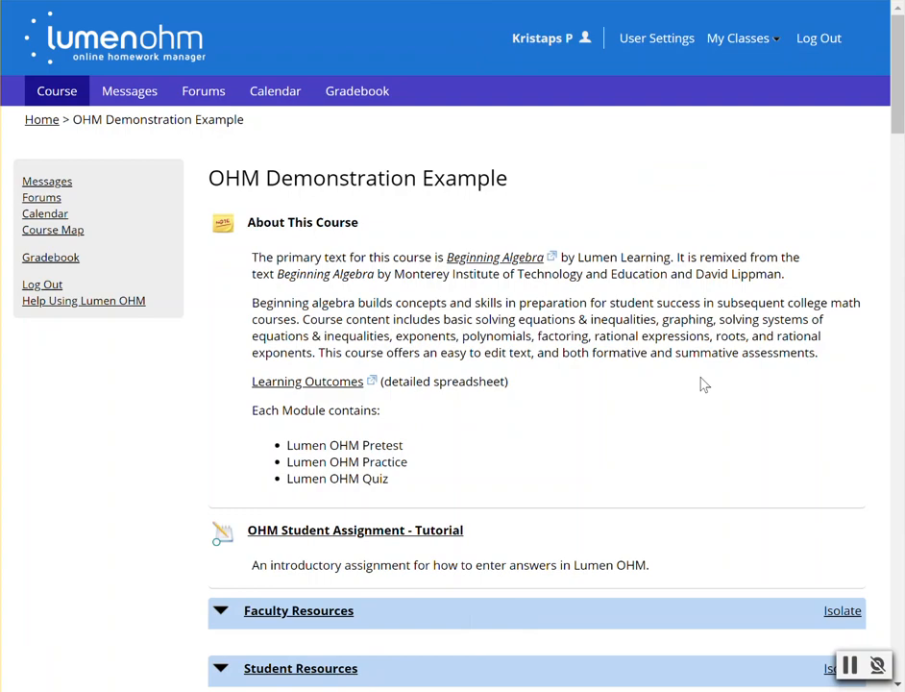
pyautogui.scroll(-3)
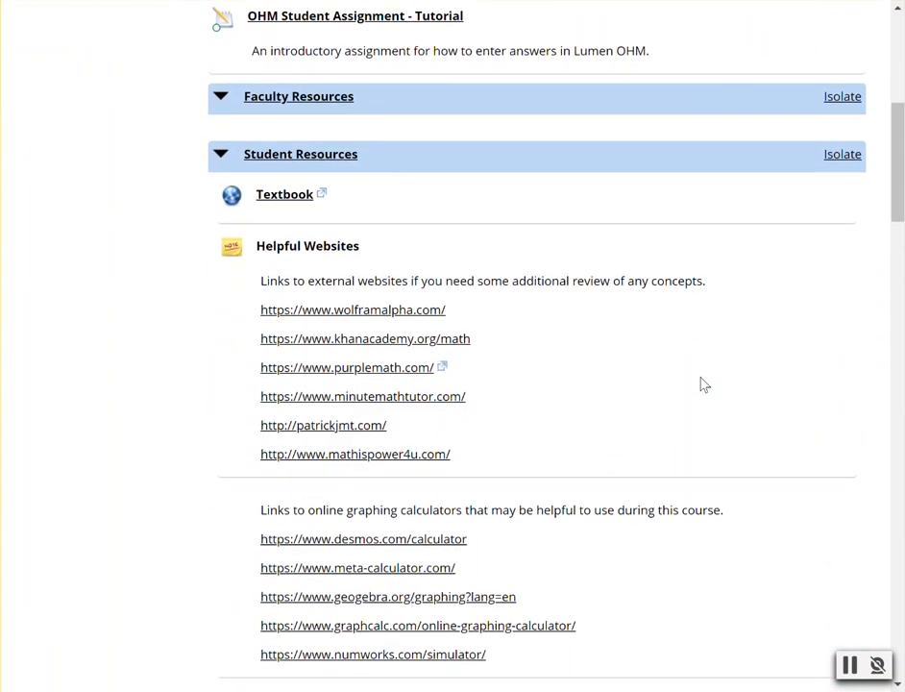
pyautogui.scroll(-3)
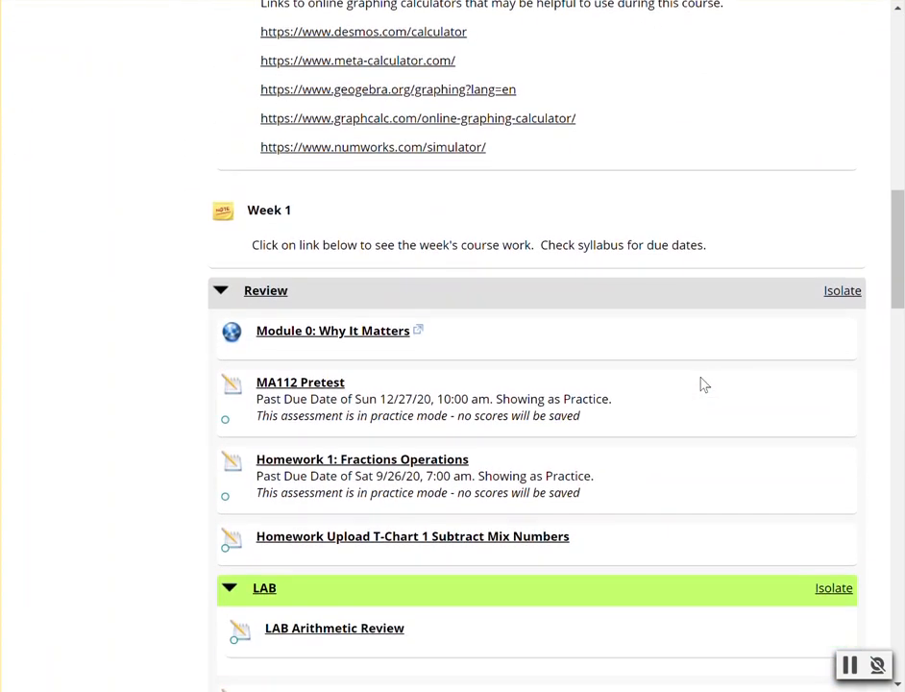
pyautogui.moveTo(391, 391)
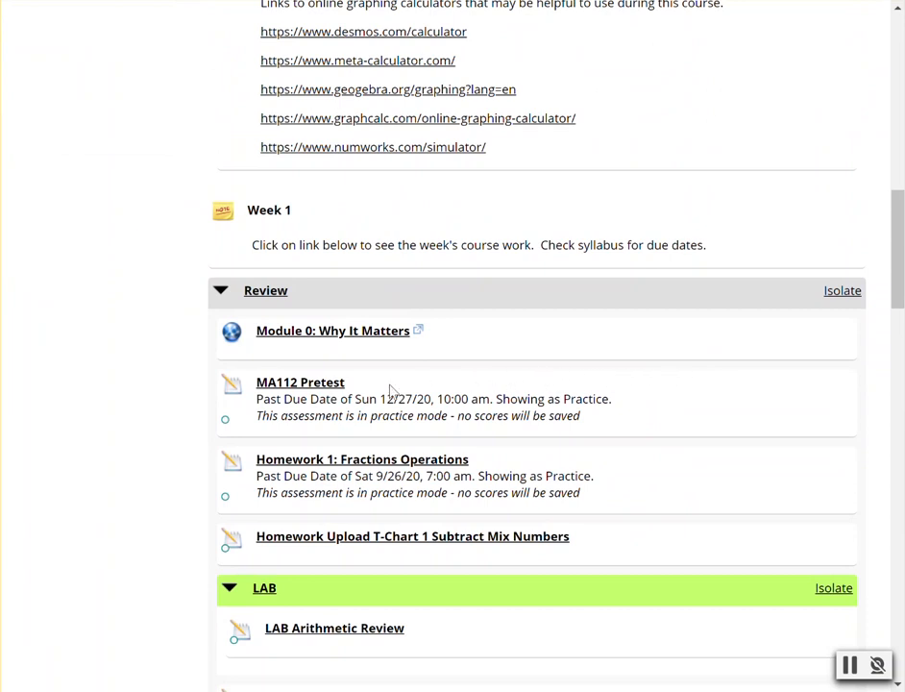
pyautogui.moveTo(359, 402)
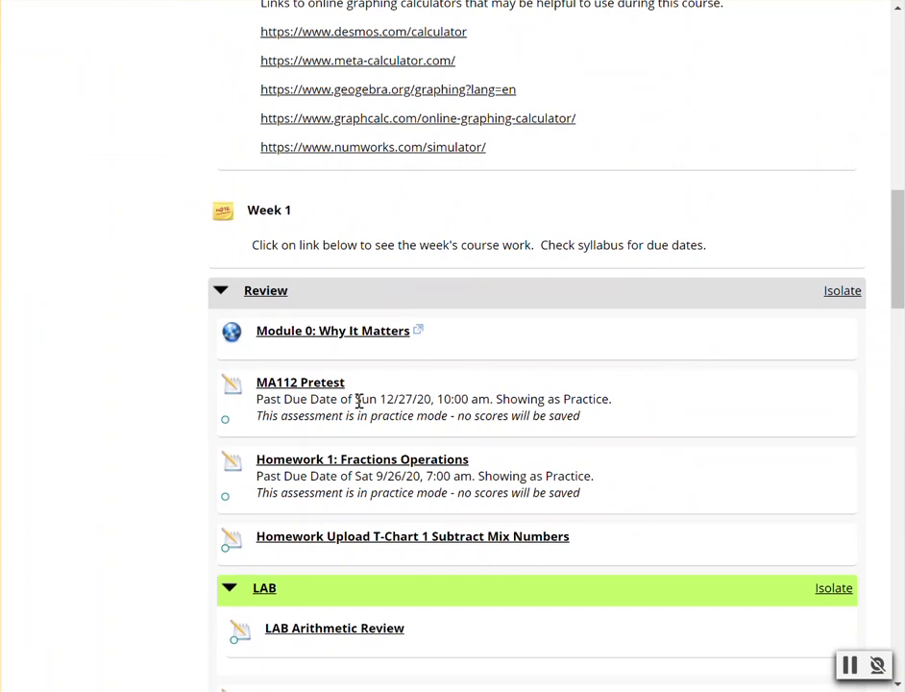
pyautogui.moveTo(386, 399)
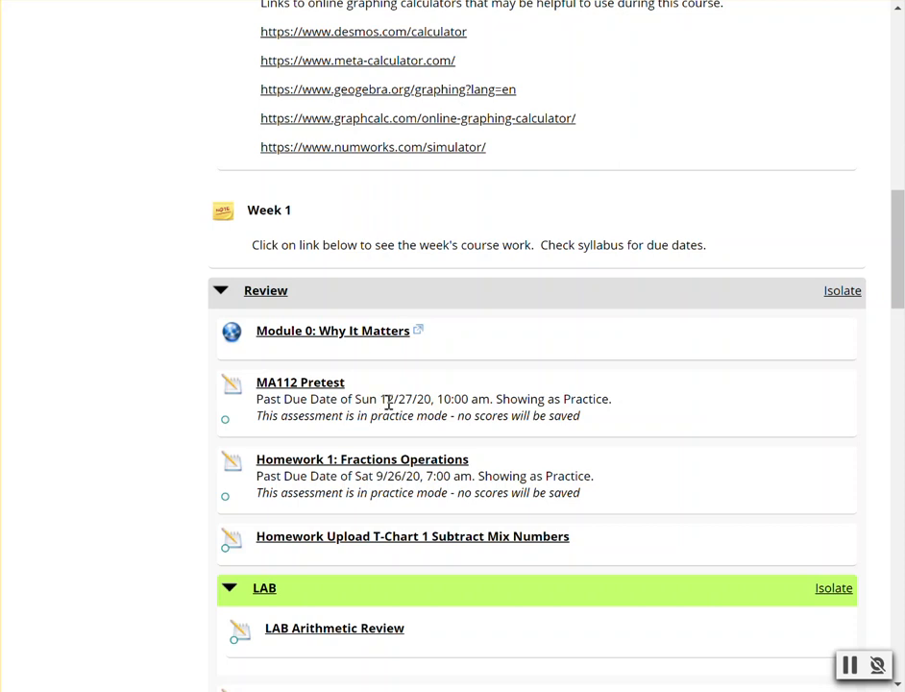
pyautogui.moveTo(424, 405)
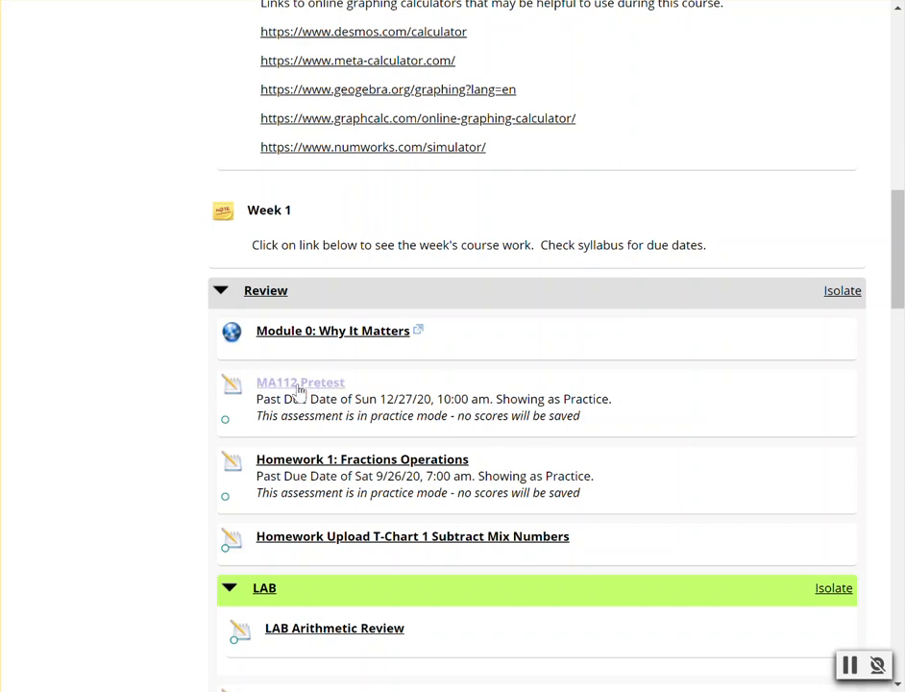
# Step: Open the MA112 Pretest from the Review block
pyautogui.click(300, 382)
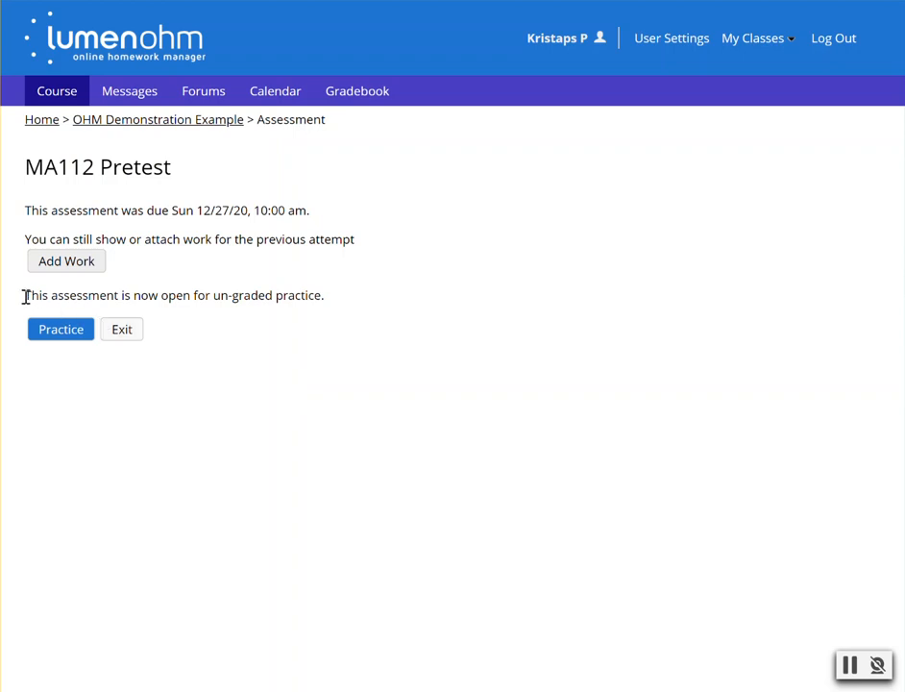
pyautogui.moveTo(6, 253)
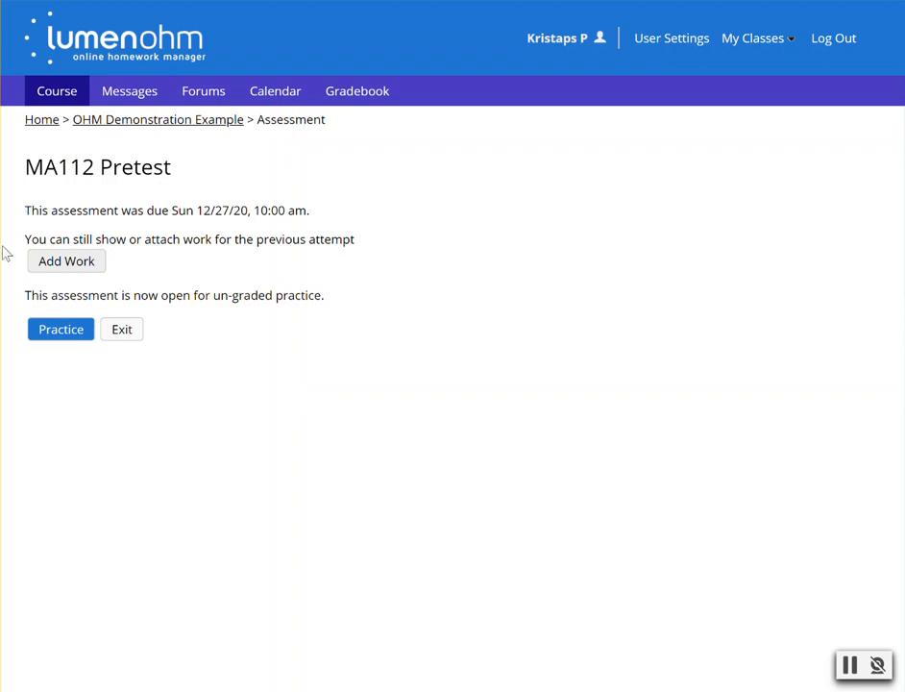
# Step: Start a practice attempt and submit 8 as the answer to question 1
pyautogui.click(61, 329)
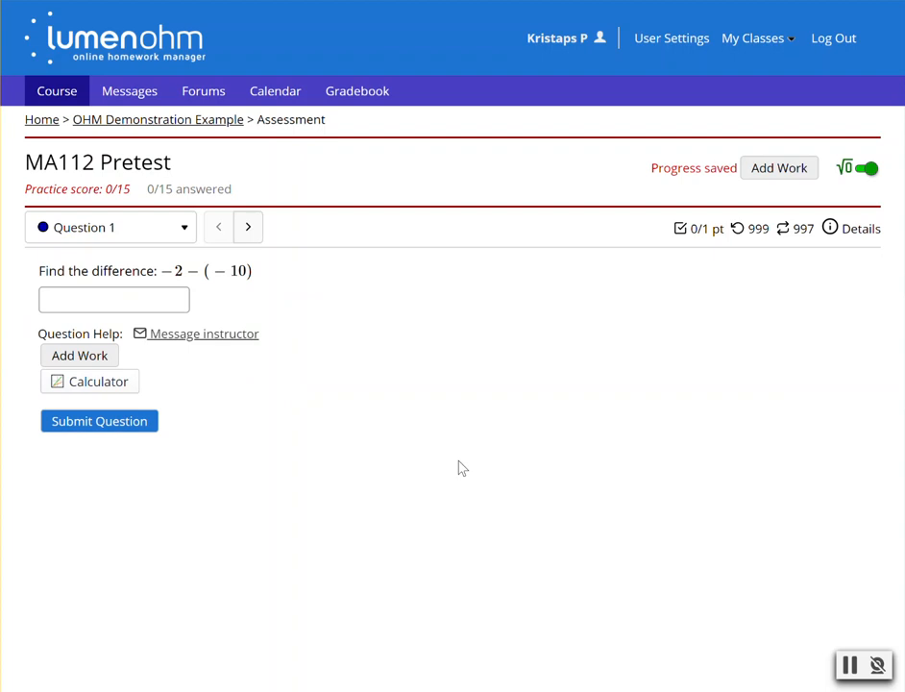
pyautogui.moveTo(755, 228)
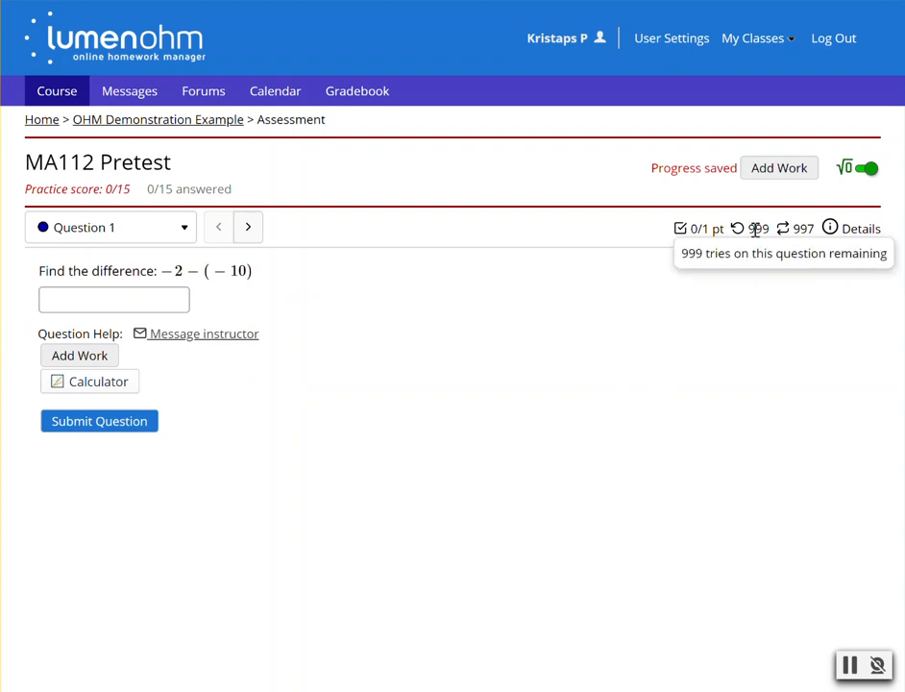
pyautogui.moveTo(782, 231)
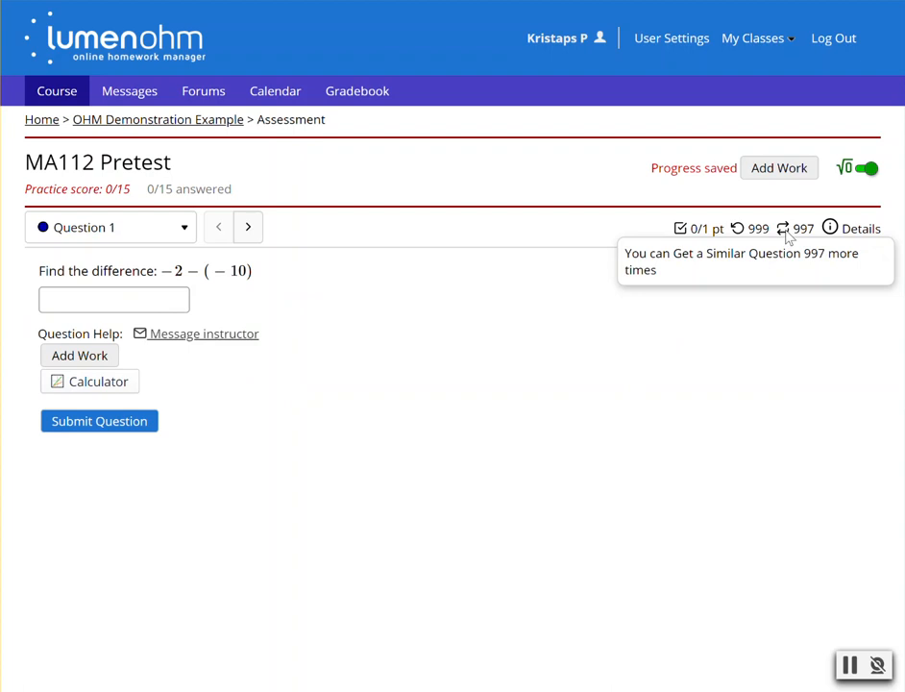
pyautogui.click(113, 299)
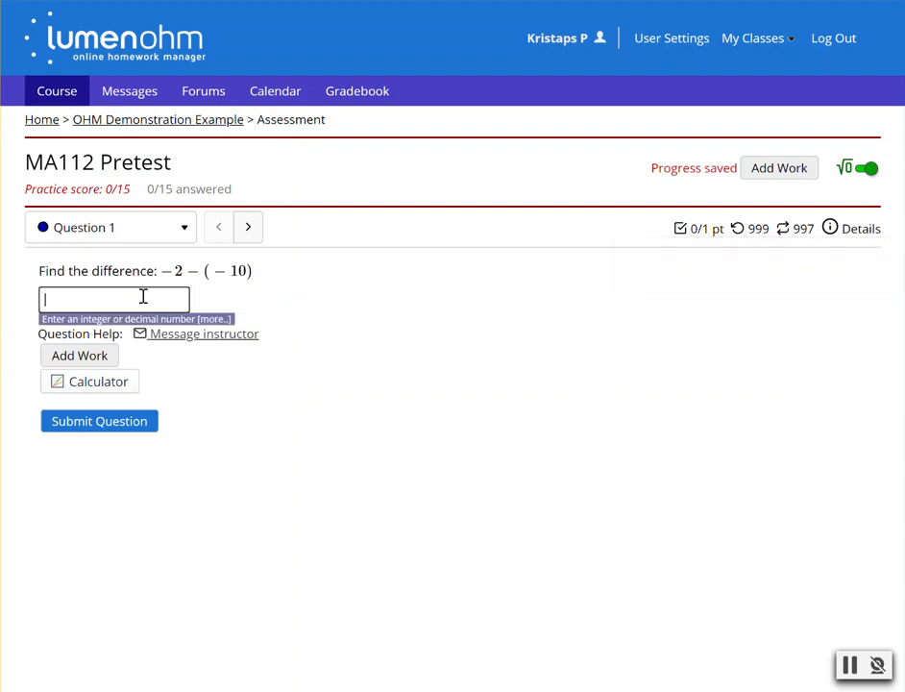
pyautogui.write('8')
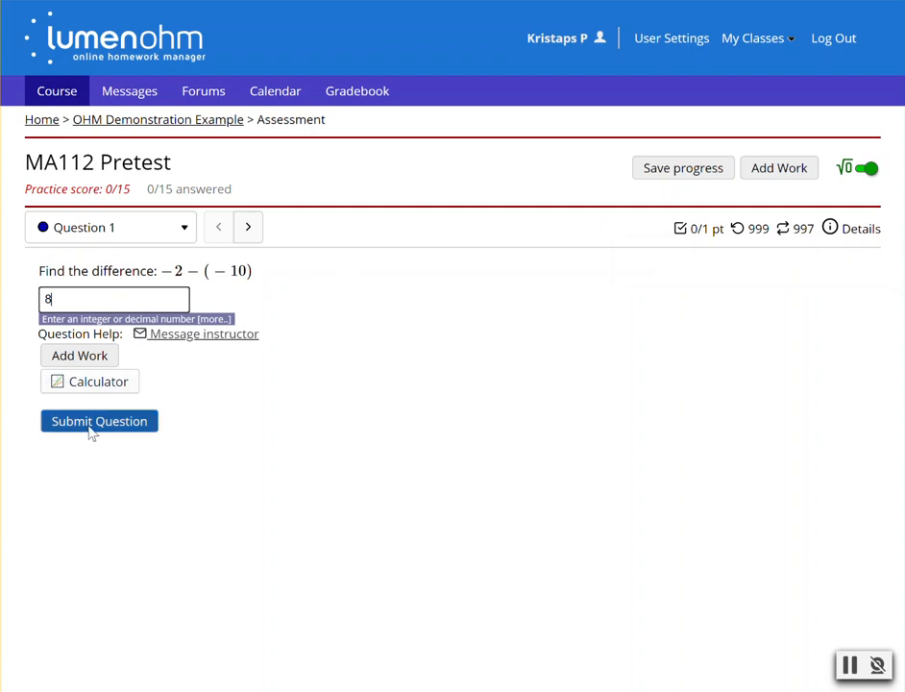
pyautogui.click(99, 421)
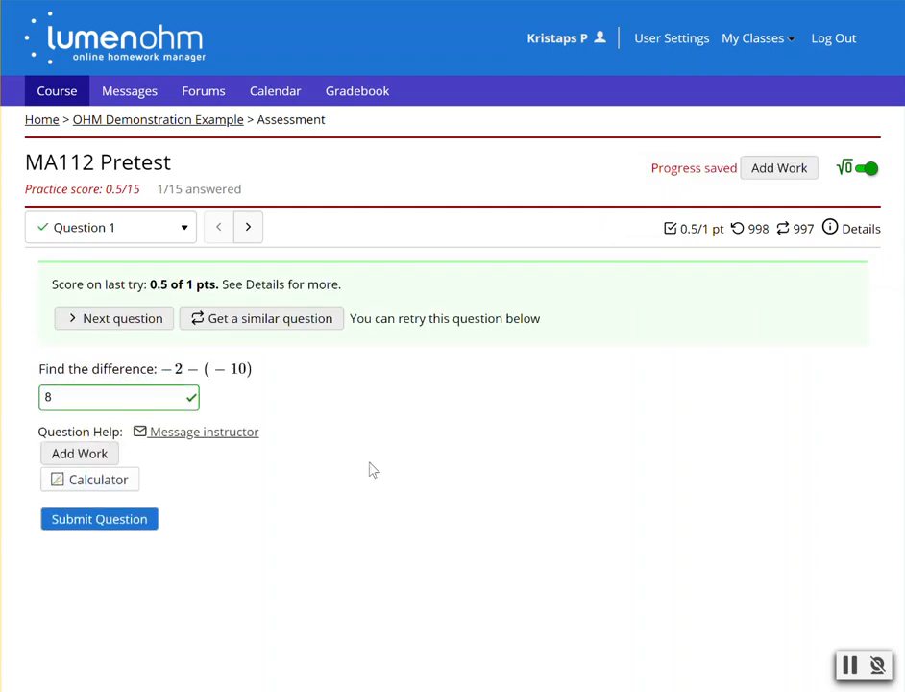